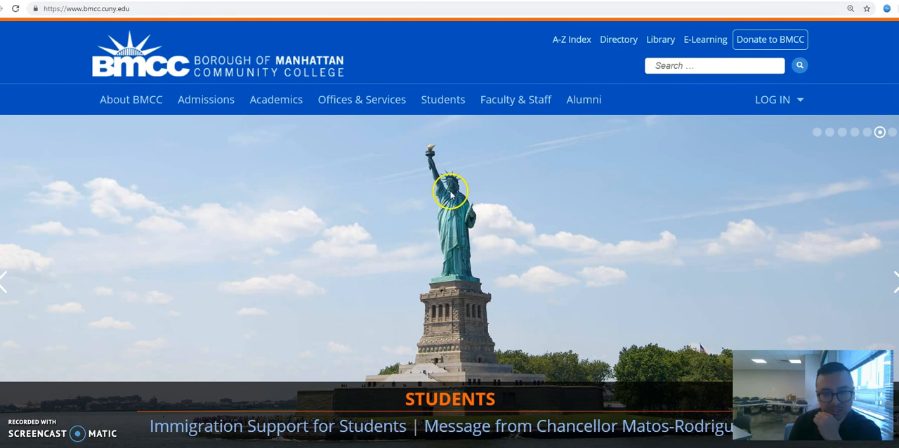
mouse_move(795, 99)
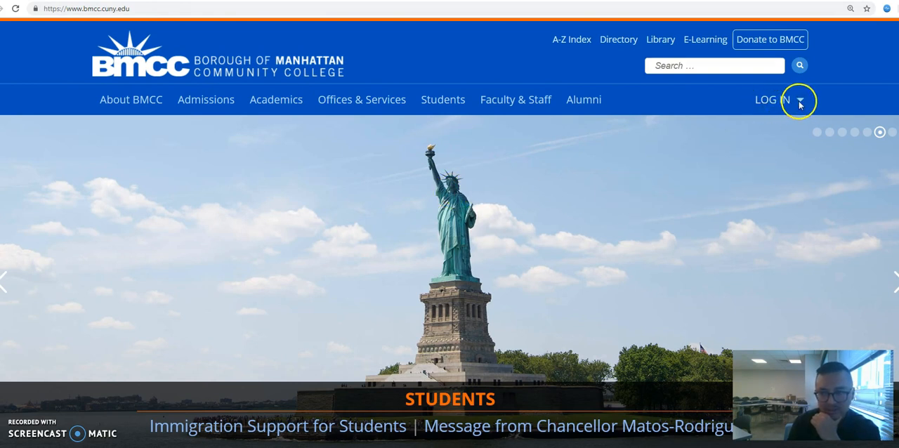
Open the LOG IN dropdown on the BMCC homepage's top navigation bar.
left_click(800, 99)
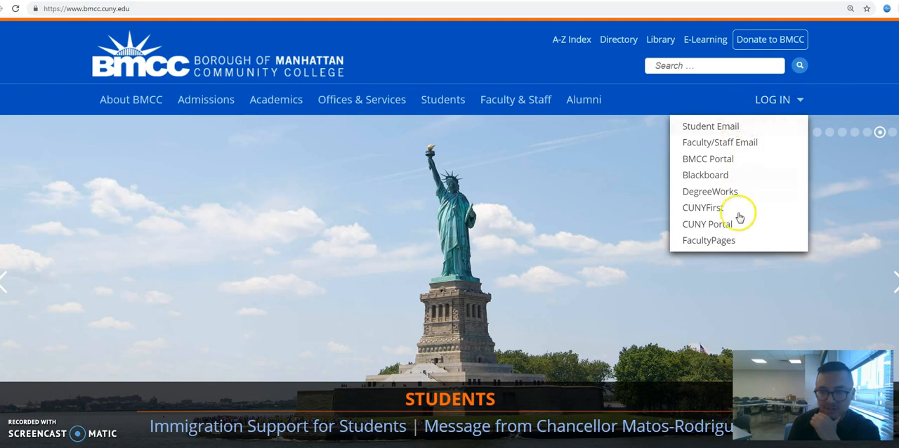
mouse_move(748, 238)
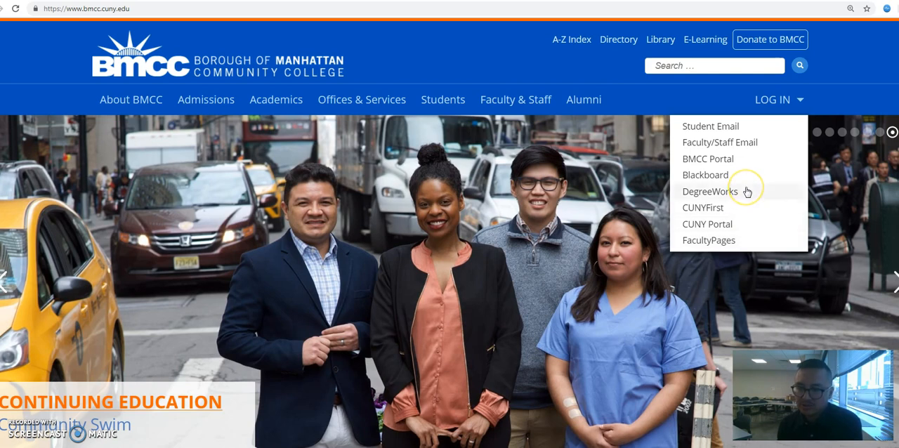
mouse_move(745, 186)
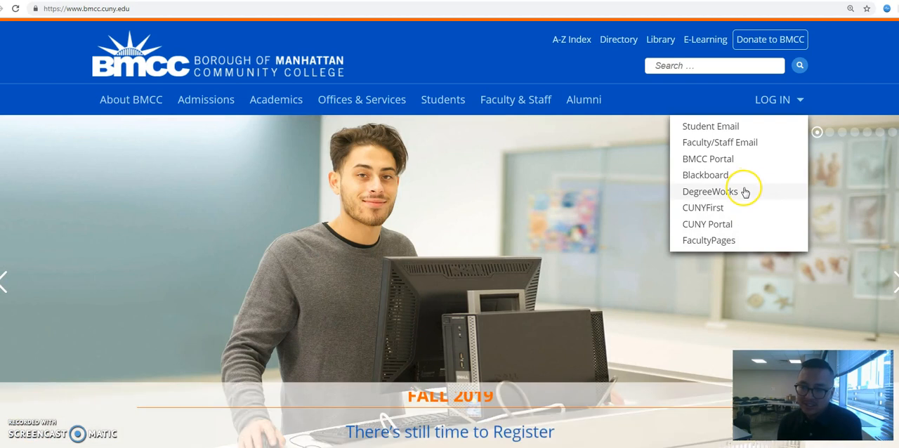
mouse_move(737, 160)
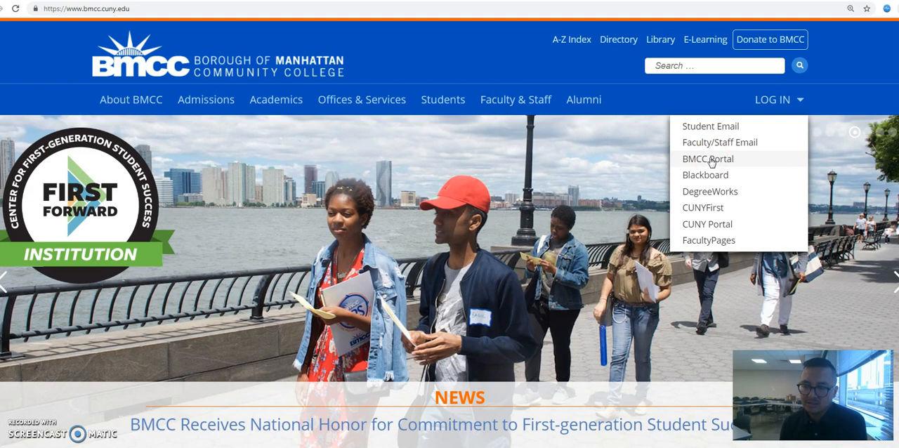
Choose BMCC Portal from the LOG IN options.
left_click(708, 159)
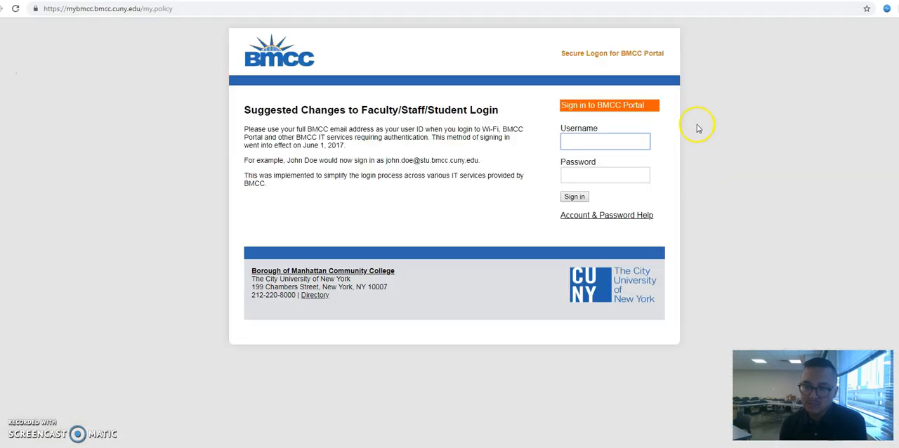
mouse_move(709, 234)
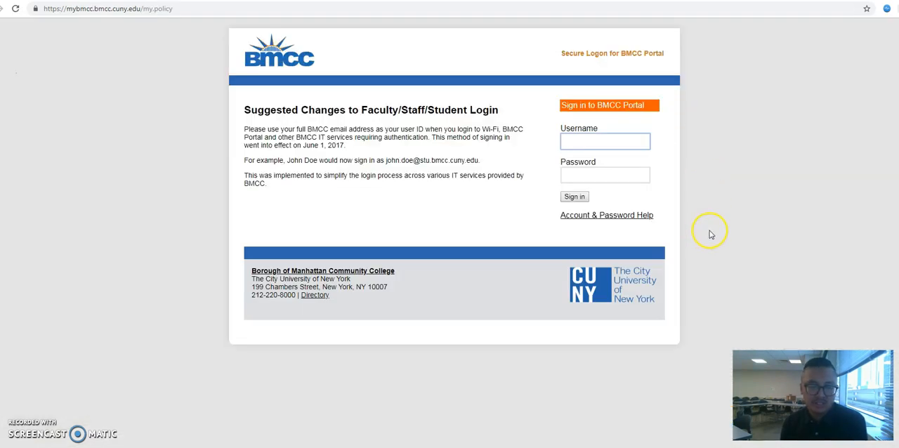
mouse_move(594, 219)
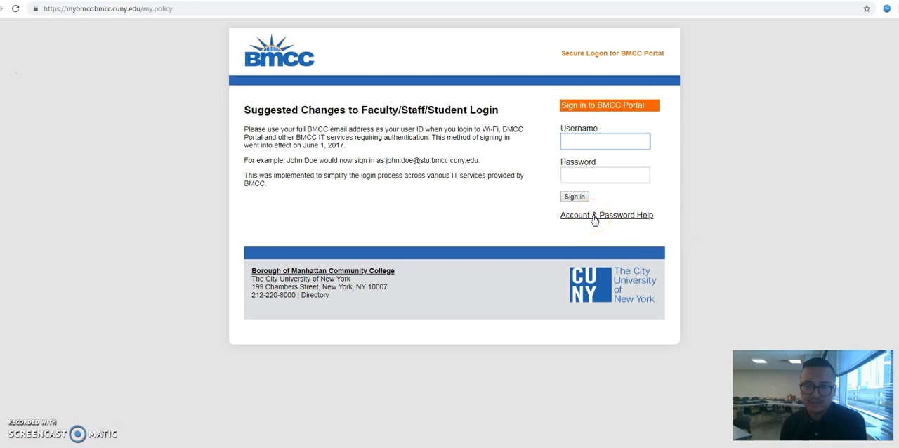
mouse_move(608, 219)
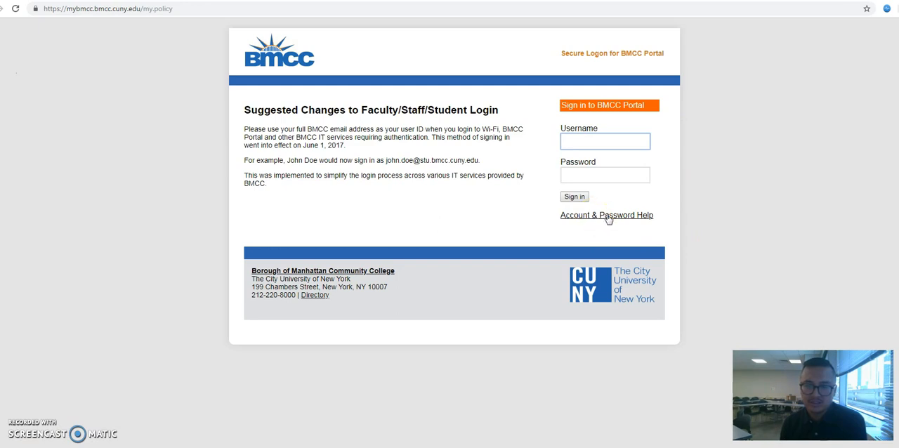
Start Account & Password Help and enter first name 'tinh' on the identity form.
left_click(606, 215)
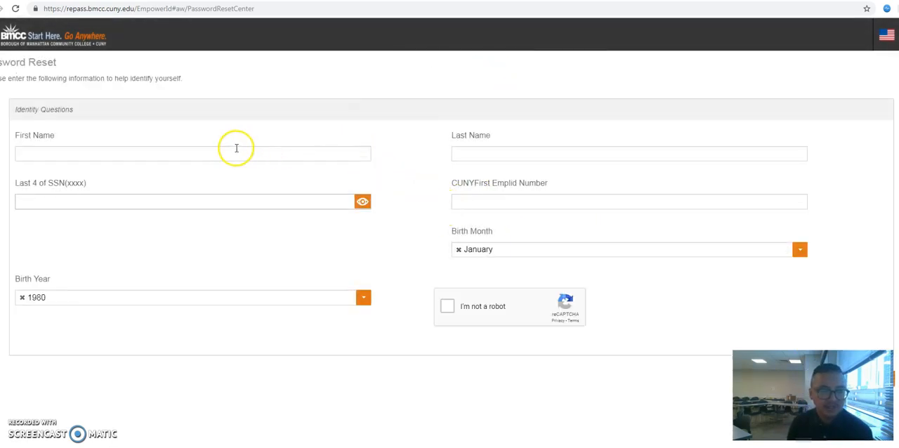
left_click(185, 154)
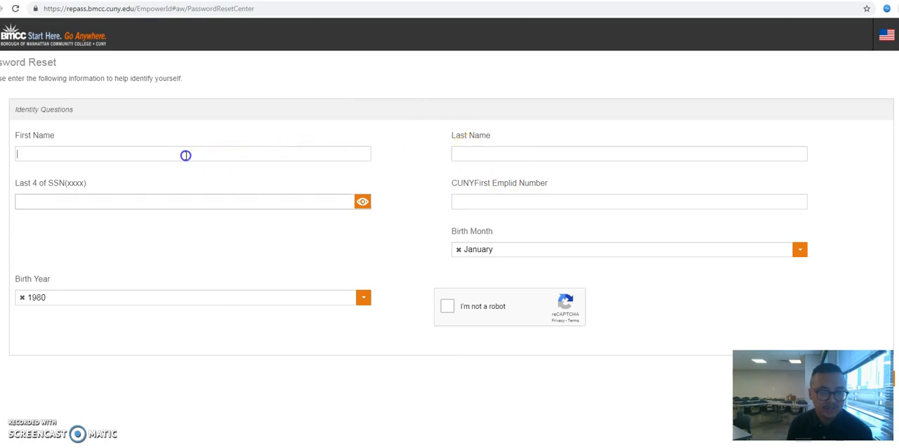
type("tinh")
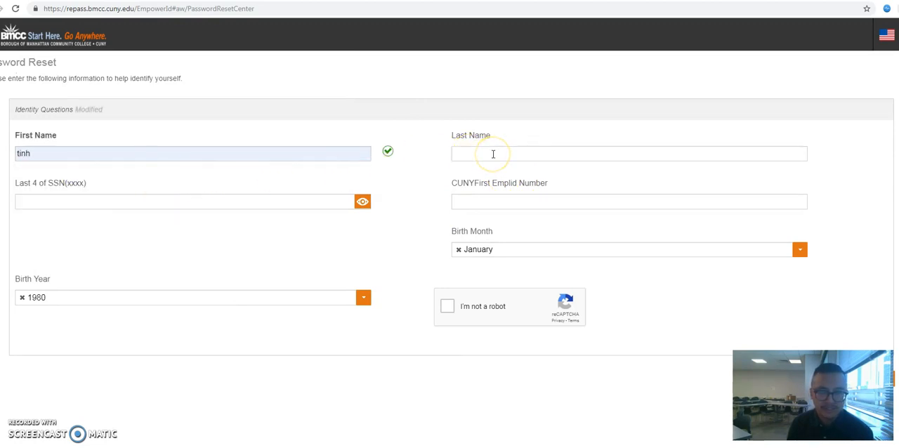
mouse_move(551, 204)
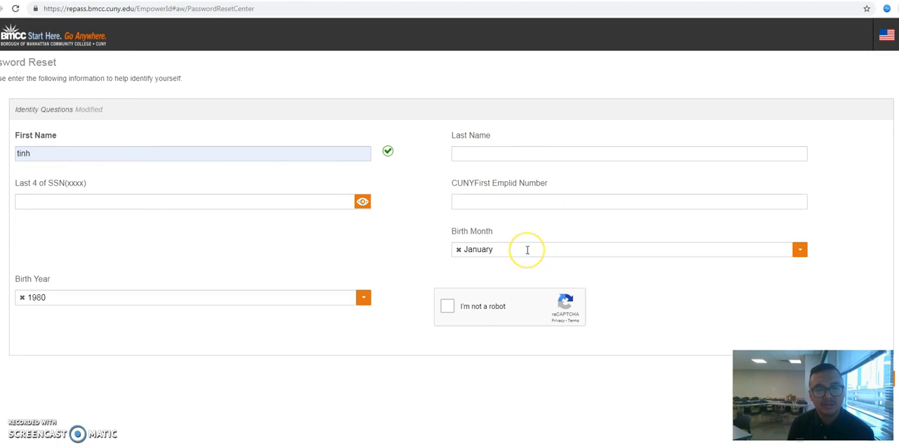
mouse_move(526, 249)
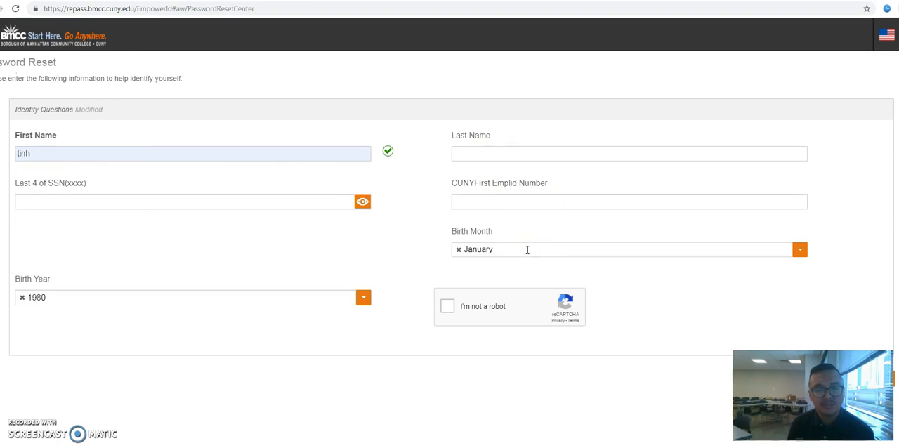
mouse_move(328, 303)
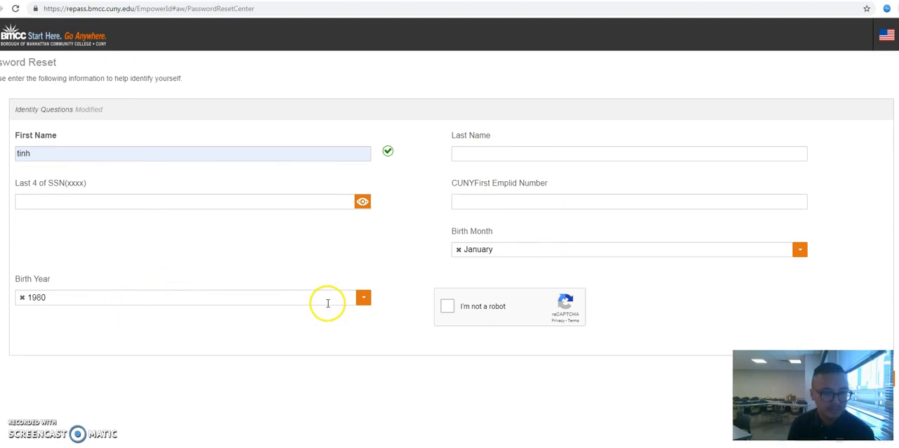
mouse_move(604, 353)
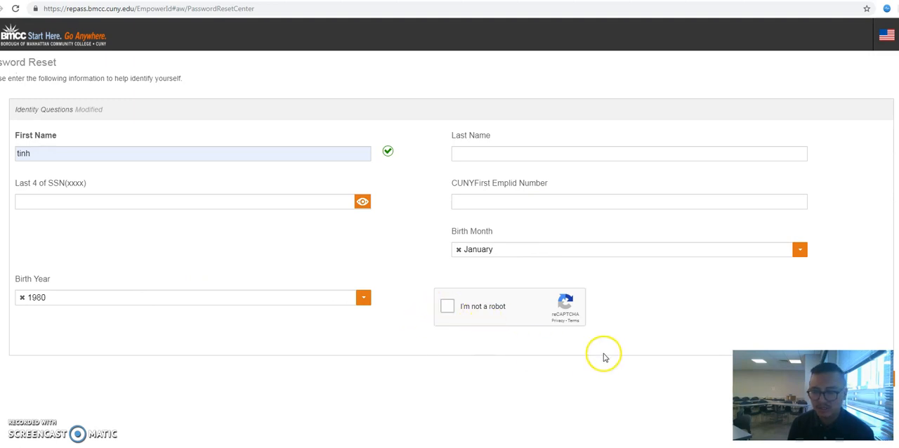
mouse_move(320, 347)
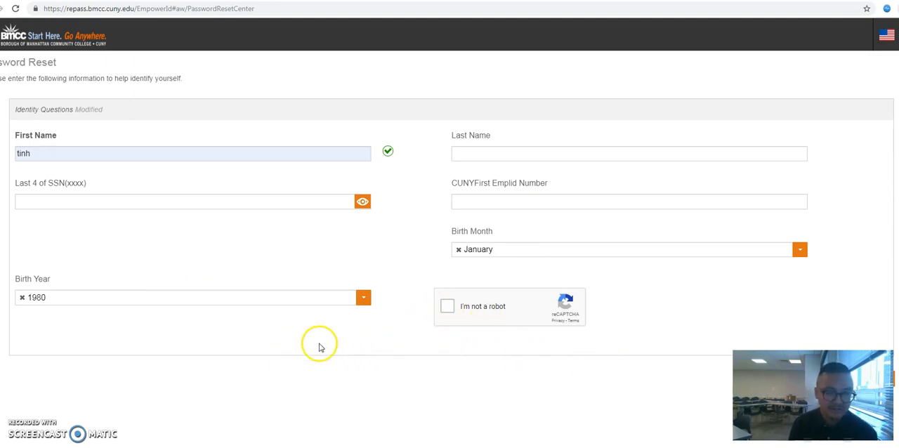
mouse_move(281, 358)
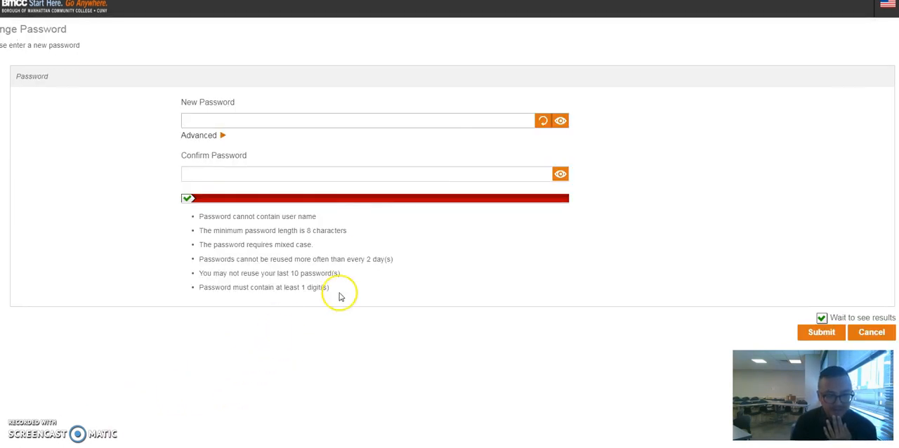
mouse_move(315, 146)
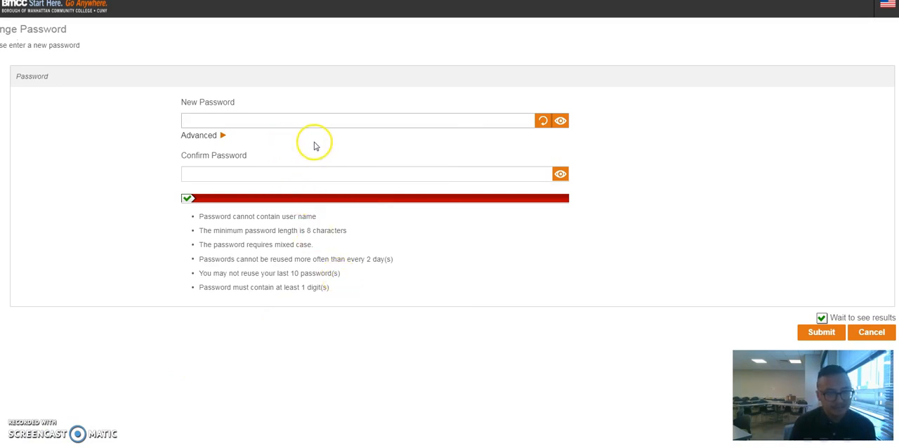
mouse_move(275, 141)
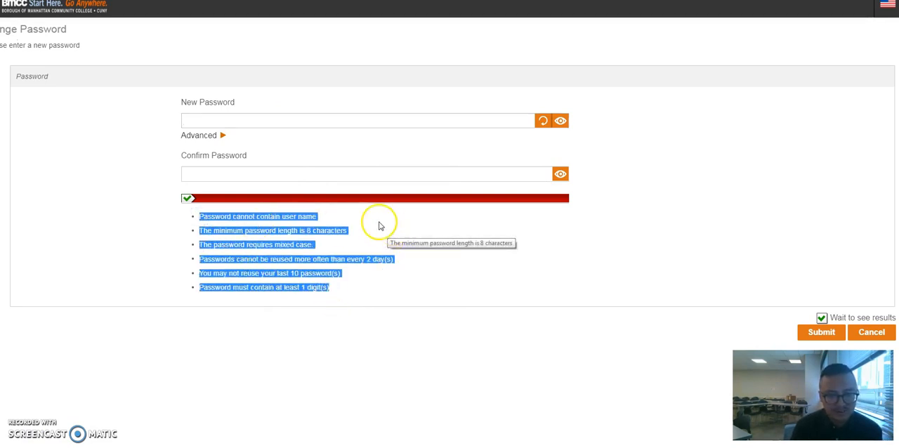
mouse_move(160, 399)
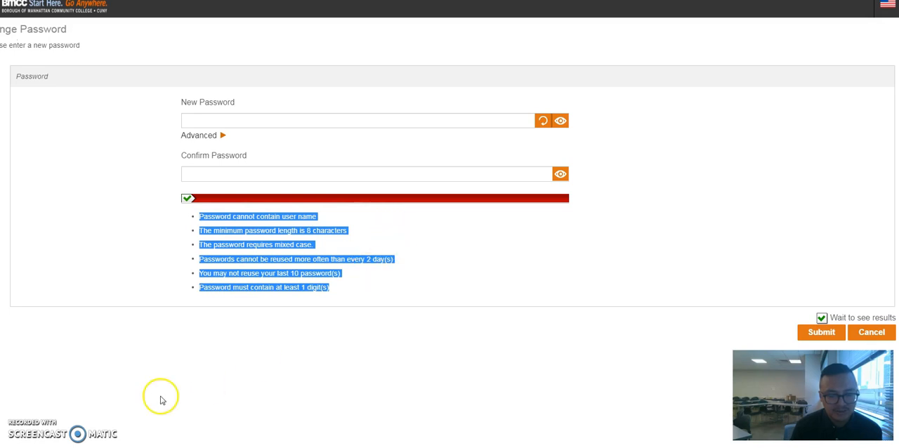
mouse_move(344, 360)
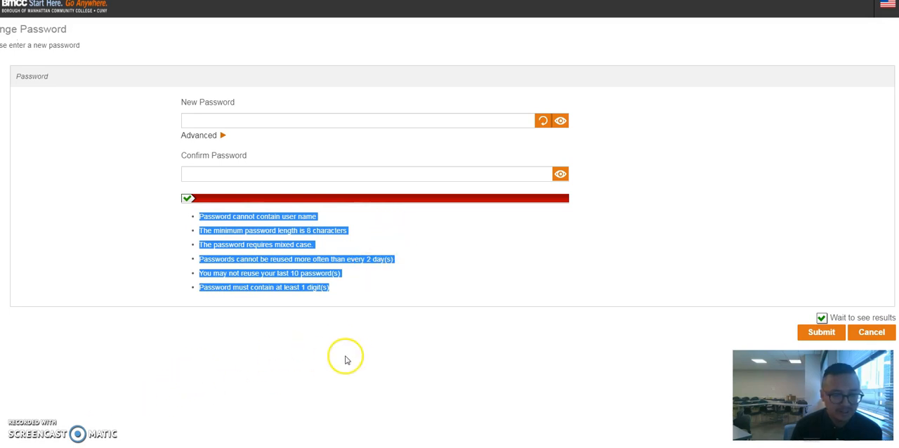
mouse_move(346, 358)
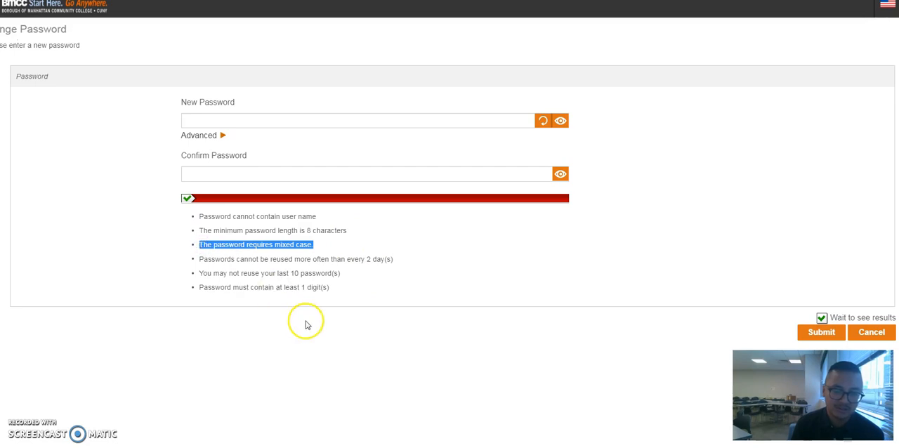
mouse_move(318, 327)
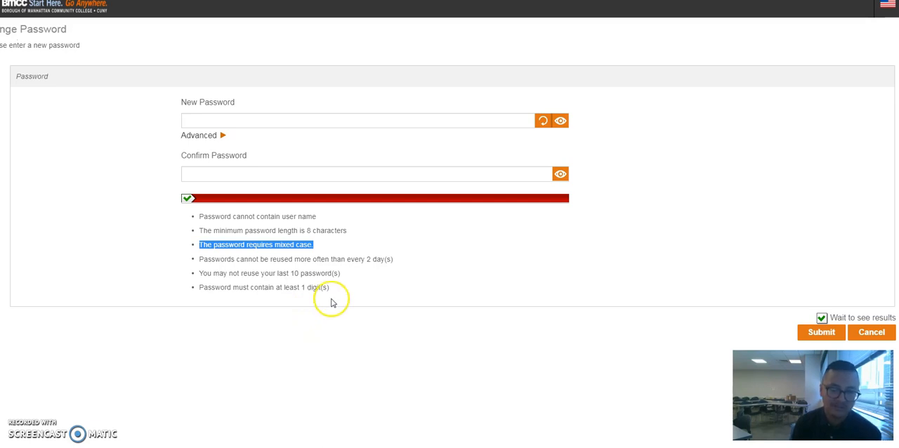
left_click(346, 121)
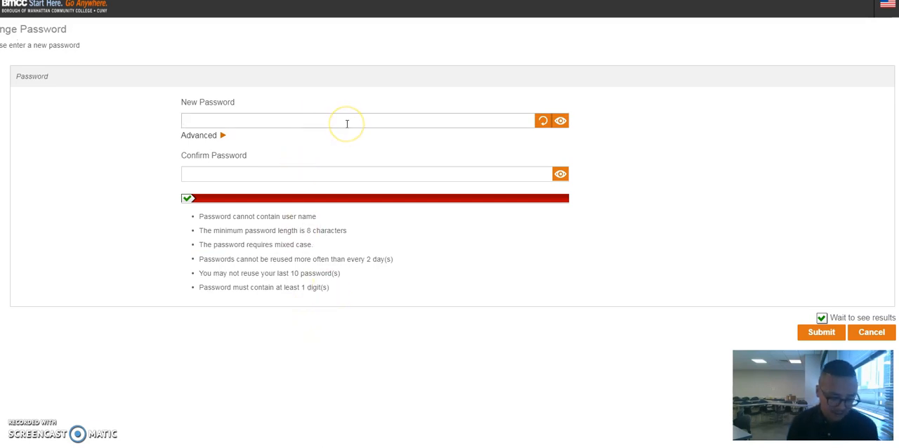
Type a new password meeting all listed rules in New Password.
type("•")
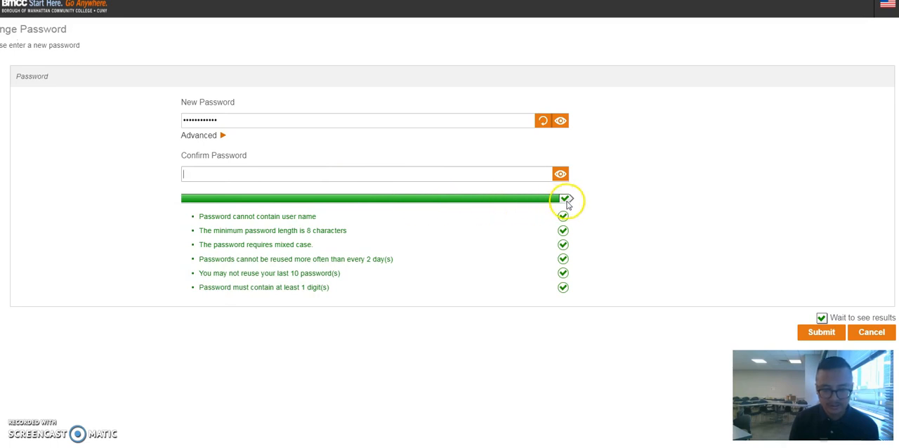
mouse_move(408, 285)
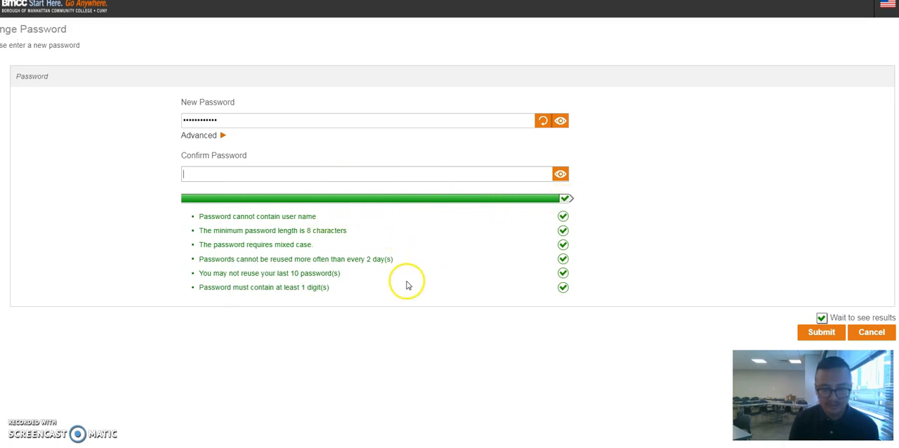
mouse_move(351, 219)
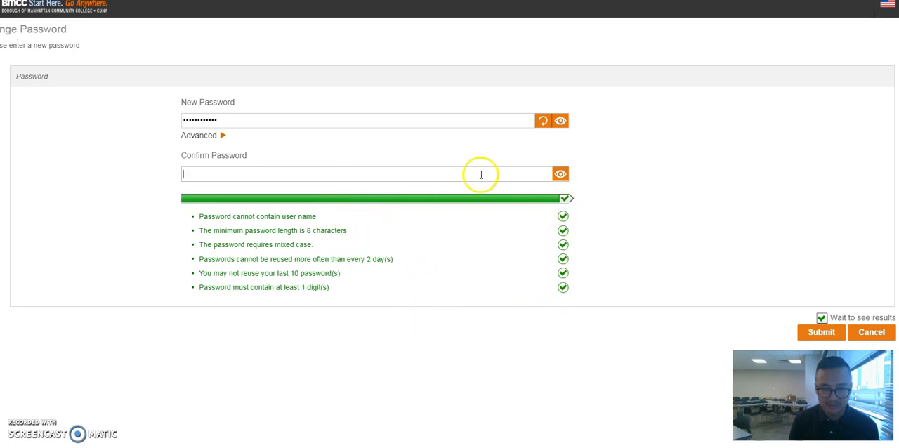
mouse_move(346, 172)
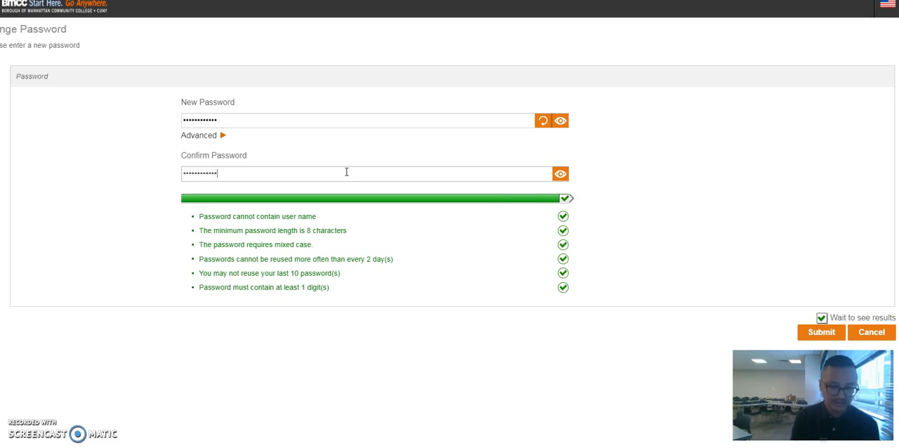
mouse_move(639, 264)
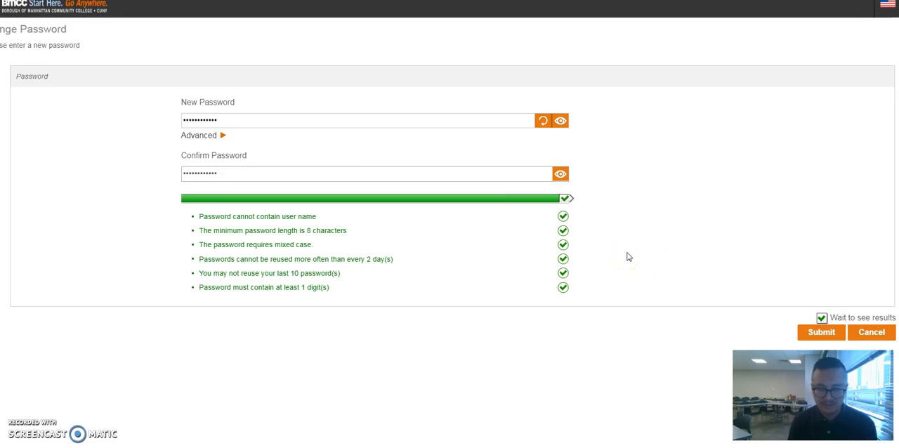
mouse_move(735, 292)
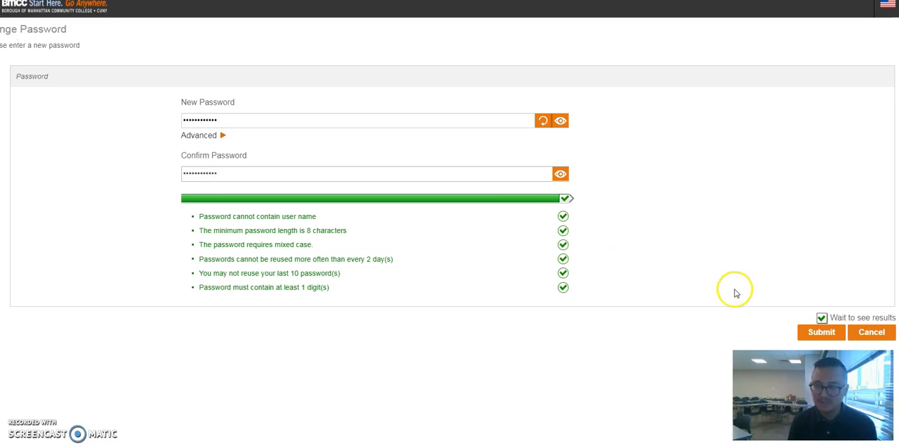
Retype New Password and Confirm Password until all rules pass, then submit the reset.
left_click(820, 332)
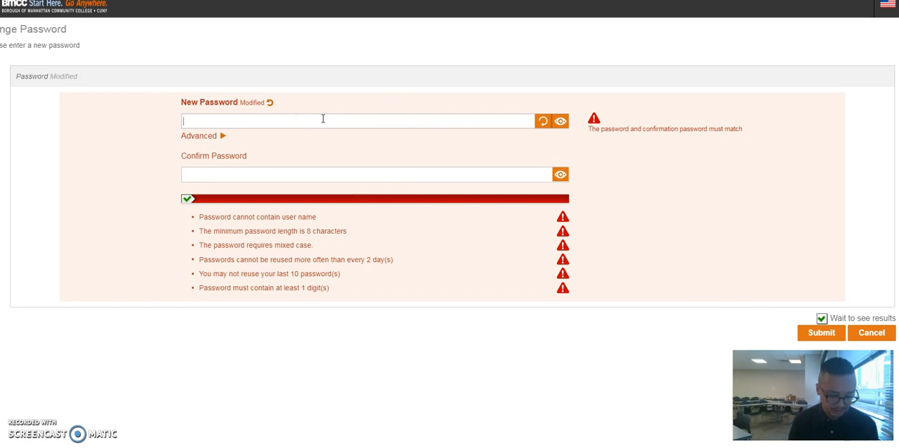
type("•")
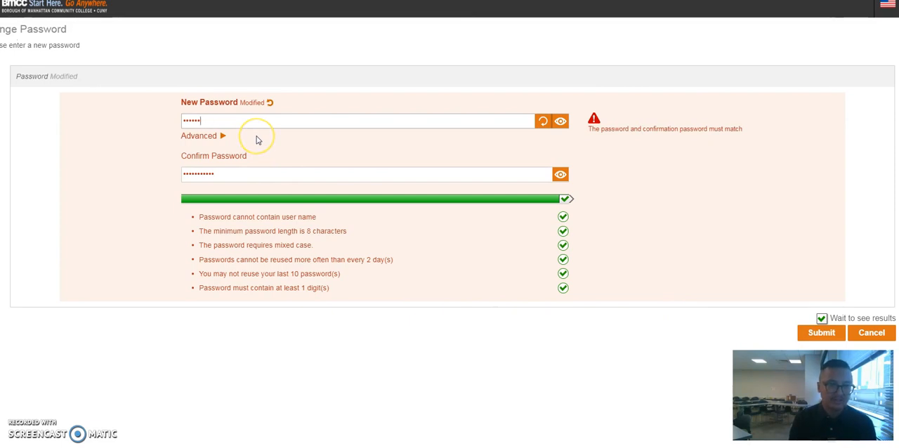
left_click(357, 121)
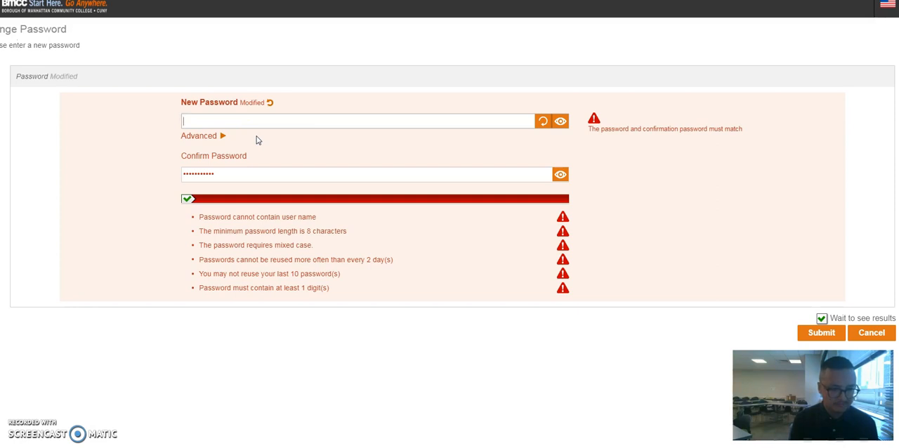
type("••")
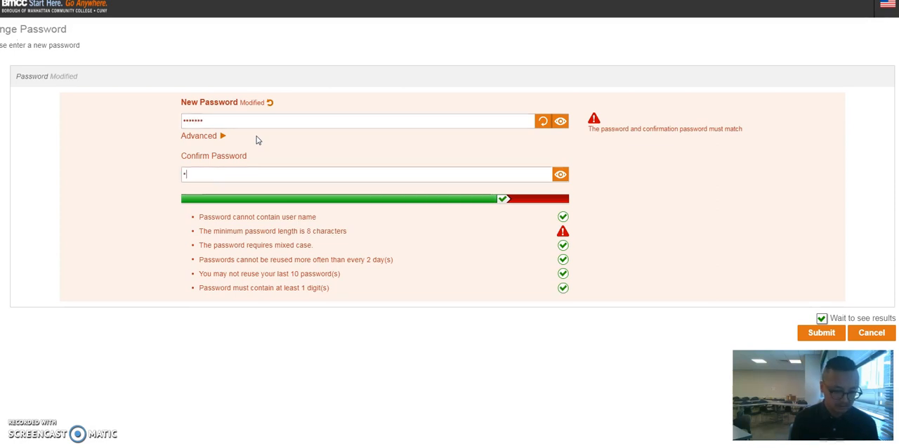
type("••••")
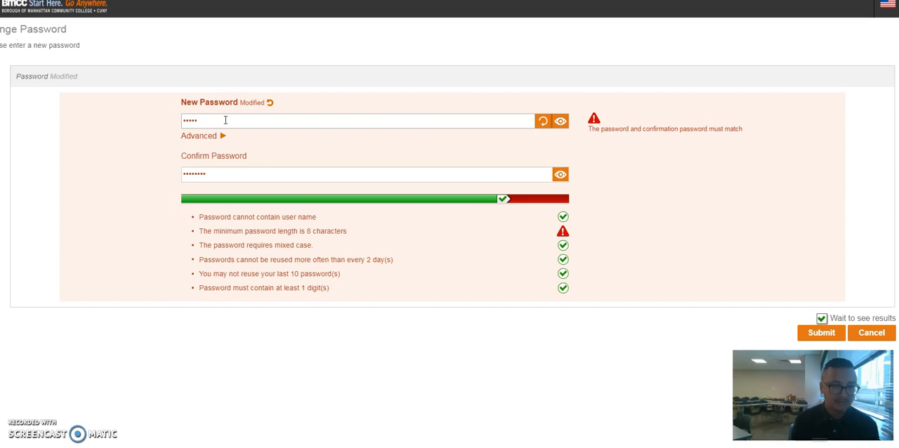
left_click(358, 120)
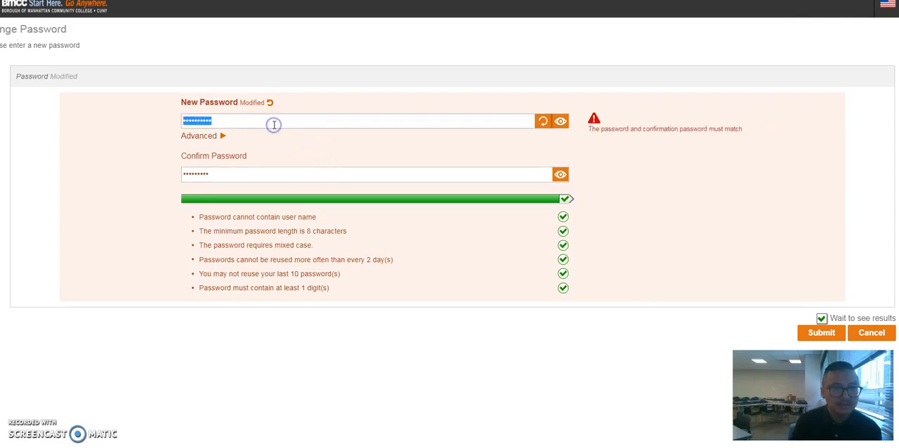
mouse_move(279, 125)
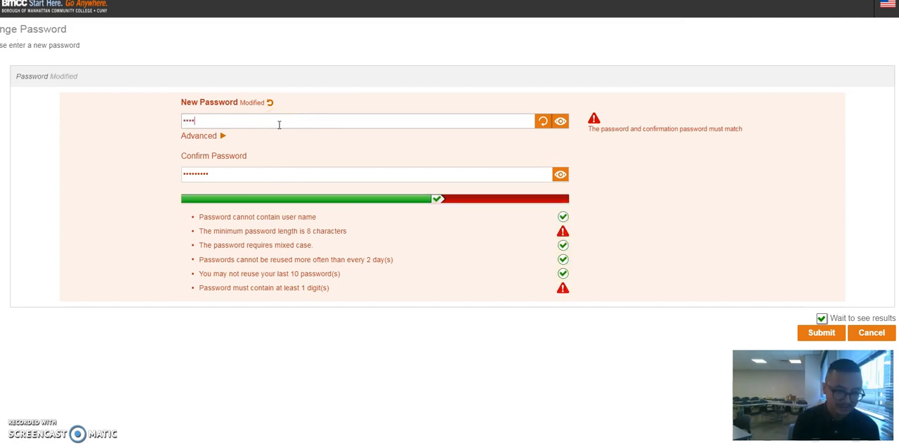
type("••")
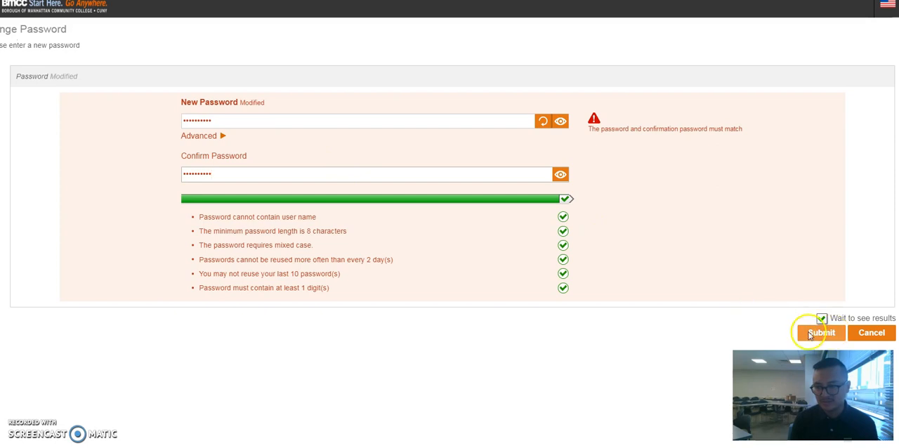
left_click(820, 333)
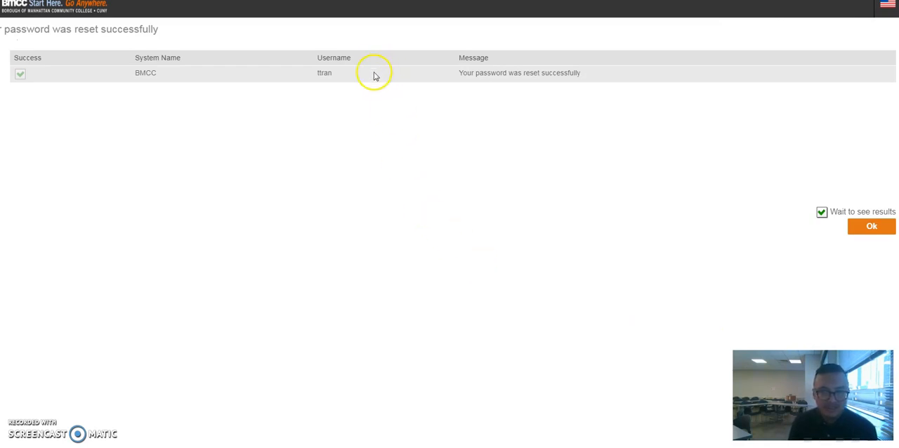
mouse_move(325, 73)
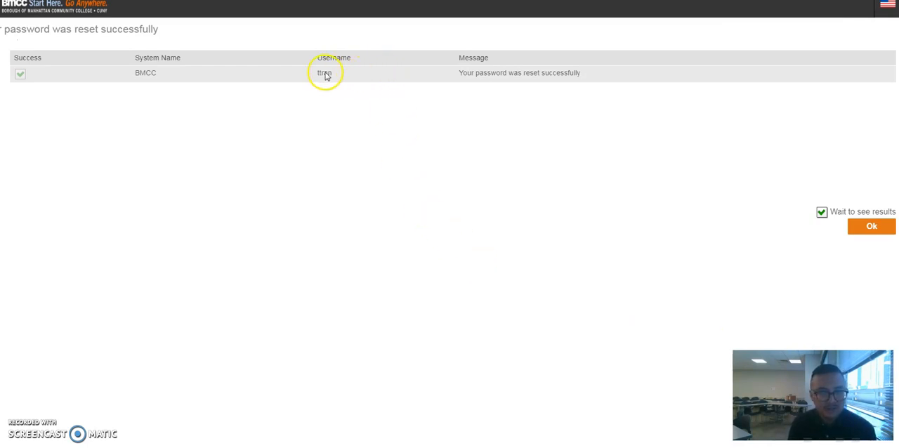
Select the username in the success results row and acknowledge with Ok.
double_click(323, 72)
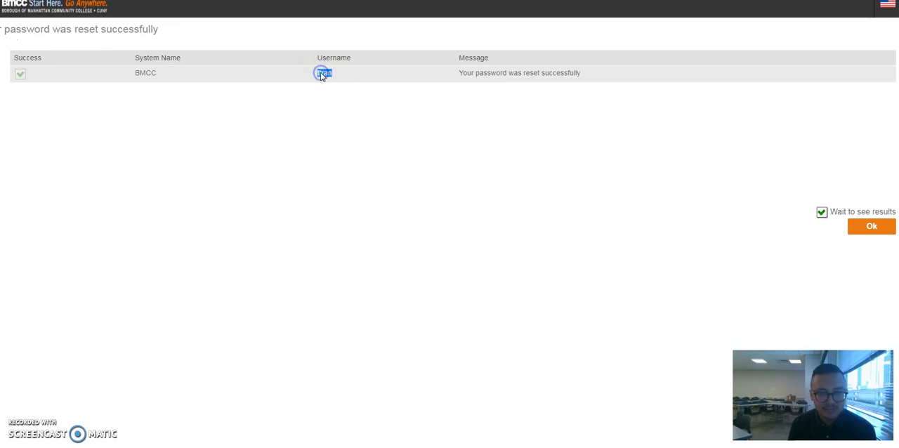
double_click(324, 73)
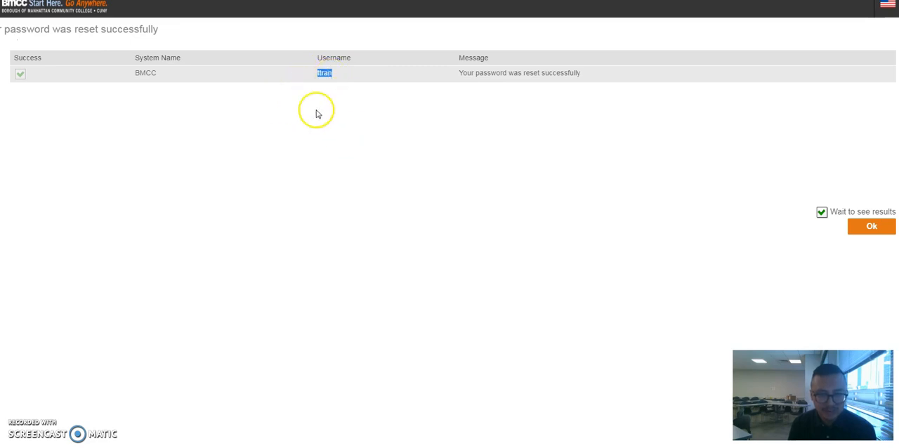
mouse_move(334, 110)
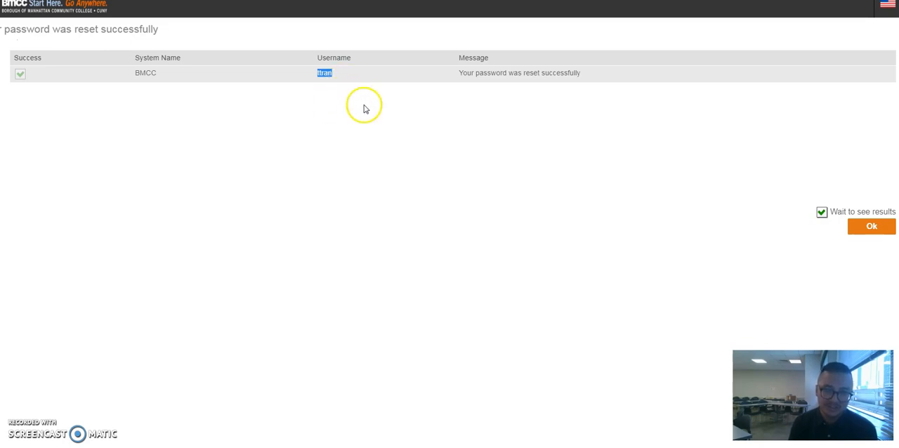
mouse_move(355, 137)
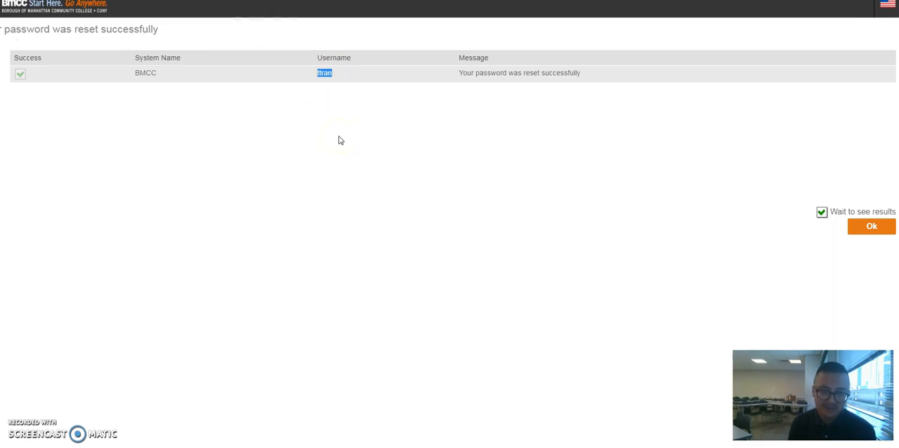
mouse_move(337, 137)
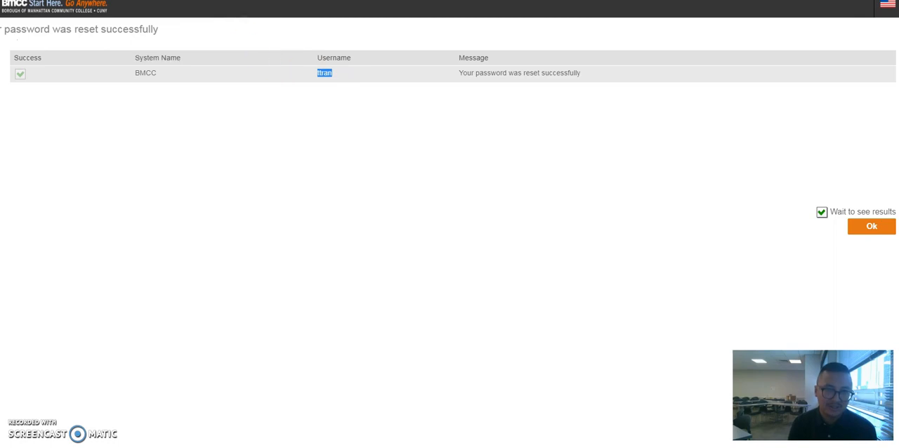
left_click(871, 226)
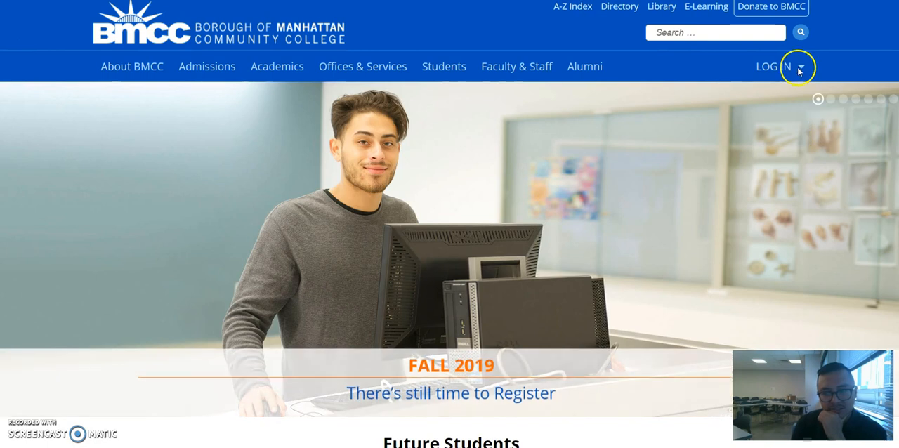
Use the LOG IN dropdown to reach the student email Outlook sign-in.
left_click(780, 66)
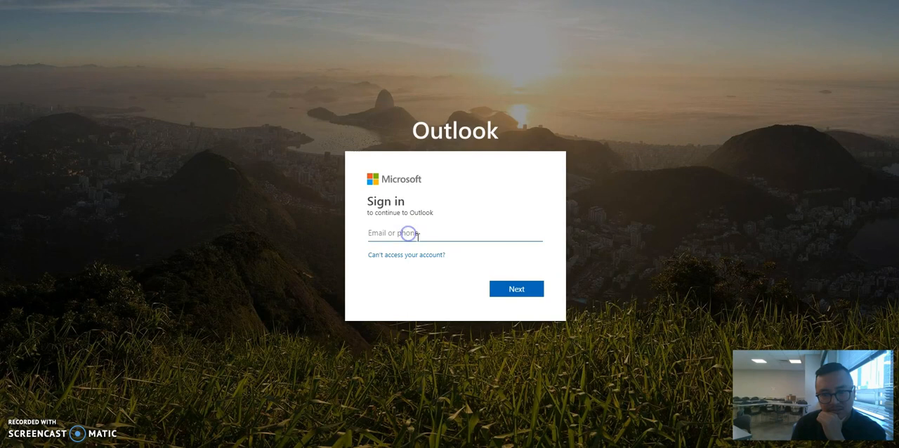
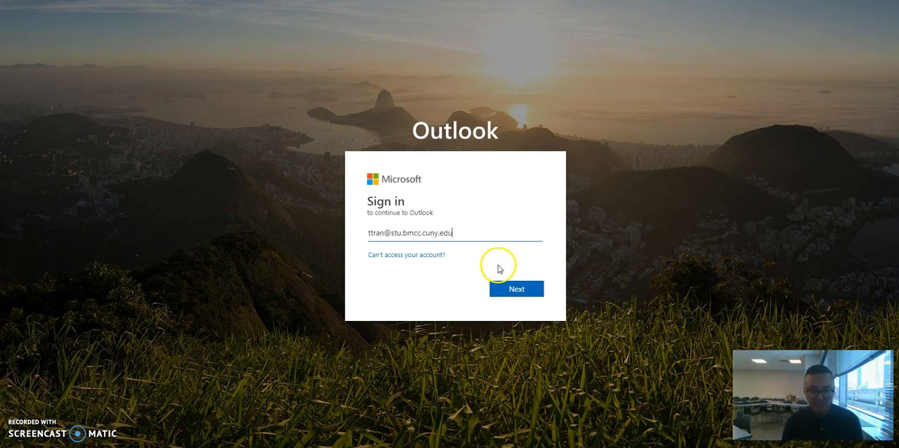
mouse_move(442, 232)
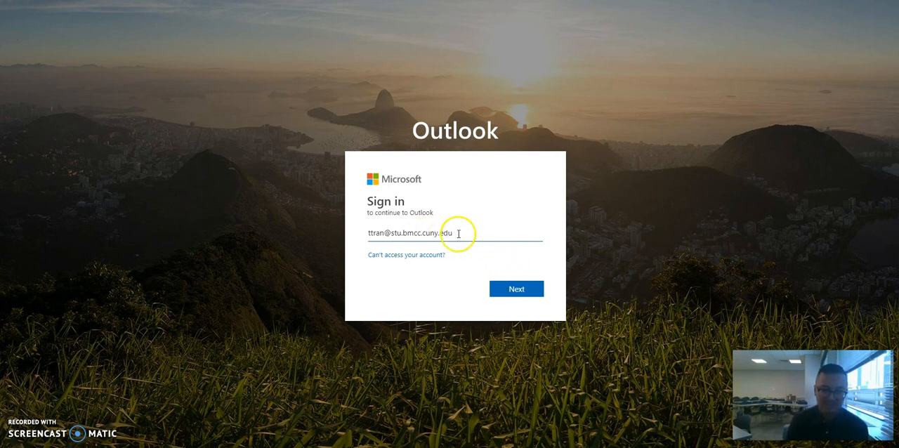
double_click(417, 232)
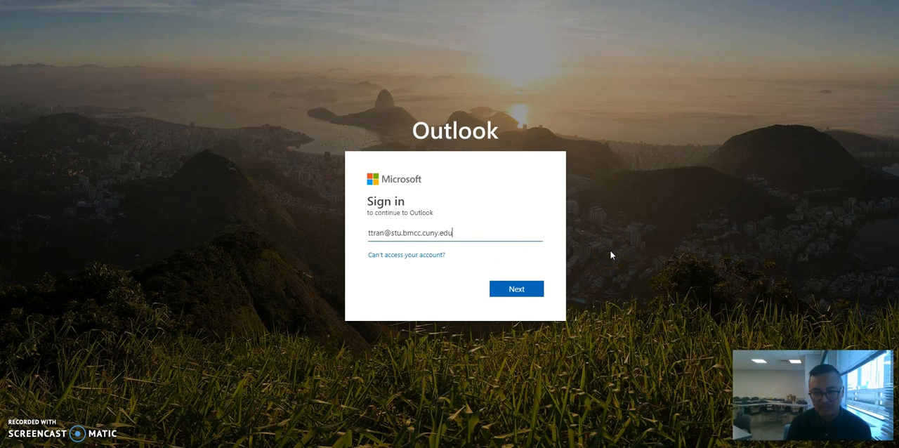
mouse_move(495, 232)
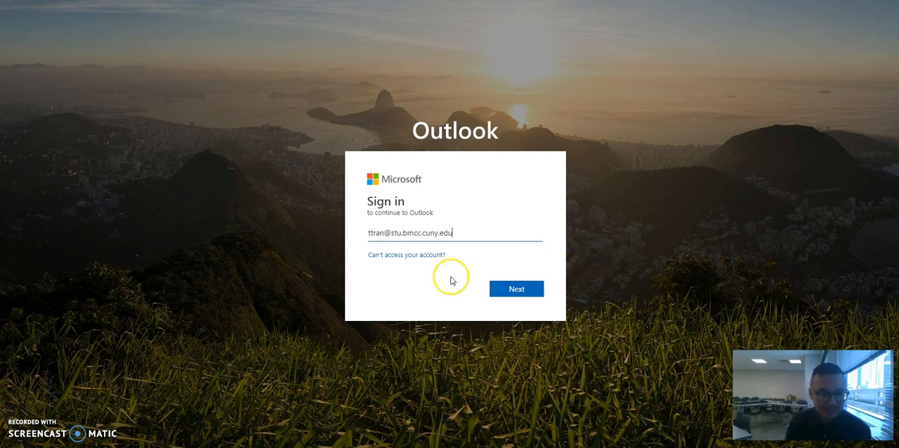
mouse_move(209, 270)
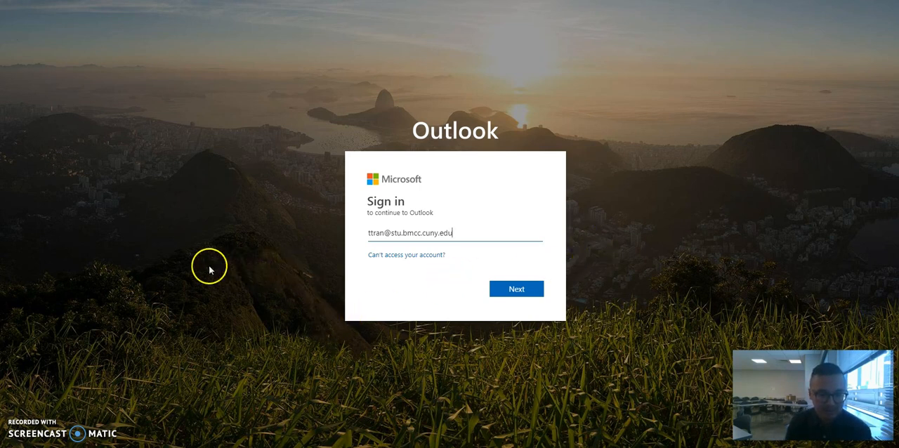
mouse_move(320, 216)
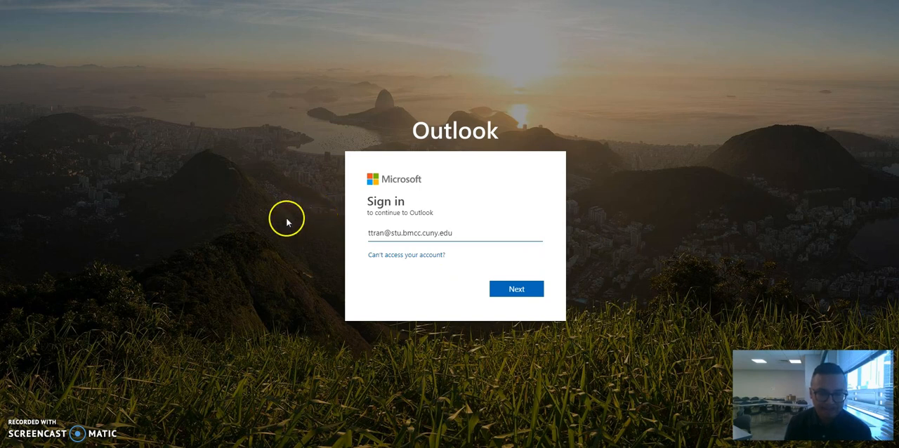
mouse_move(96, 25)
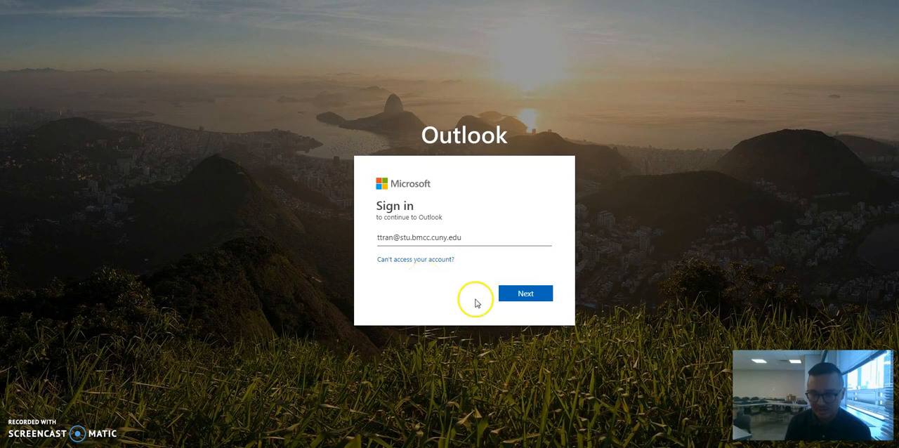
mouse_move(293, 272)
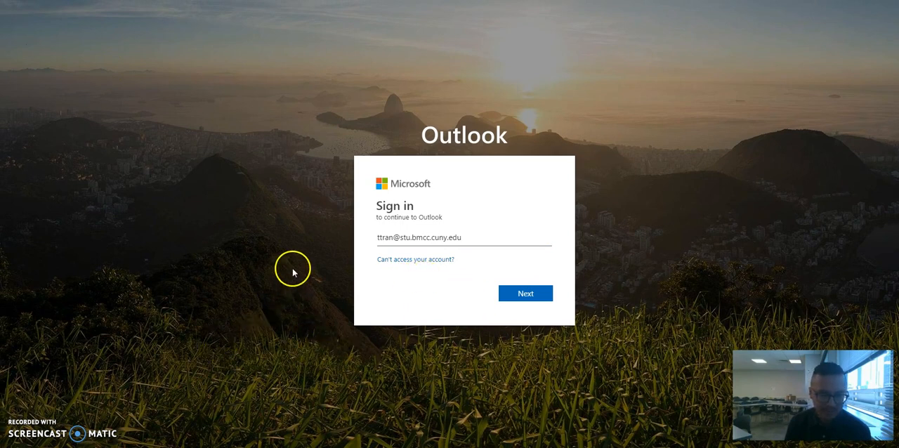
mouse_move(325, 271)
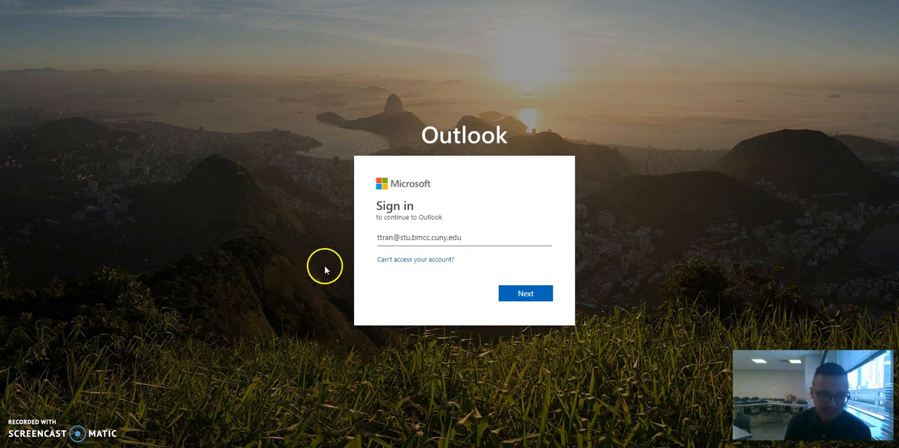
mouse_move(357, 323)
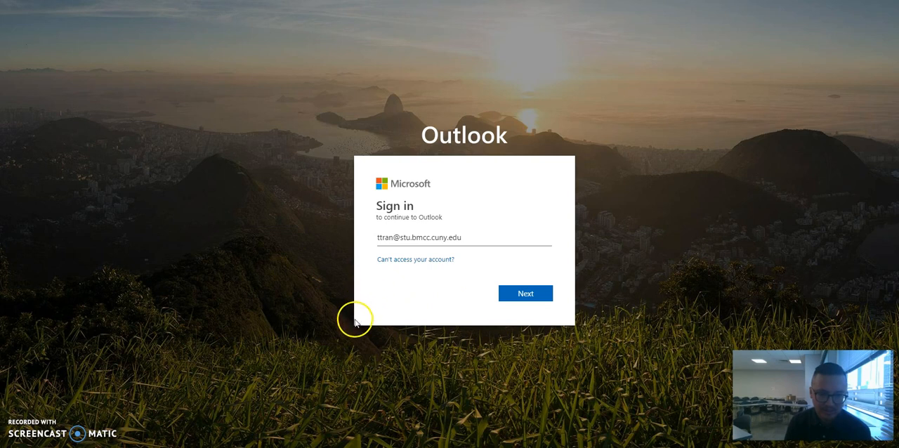
mouse_move(206, 404)
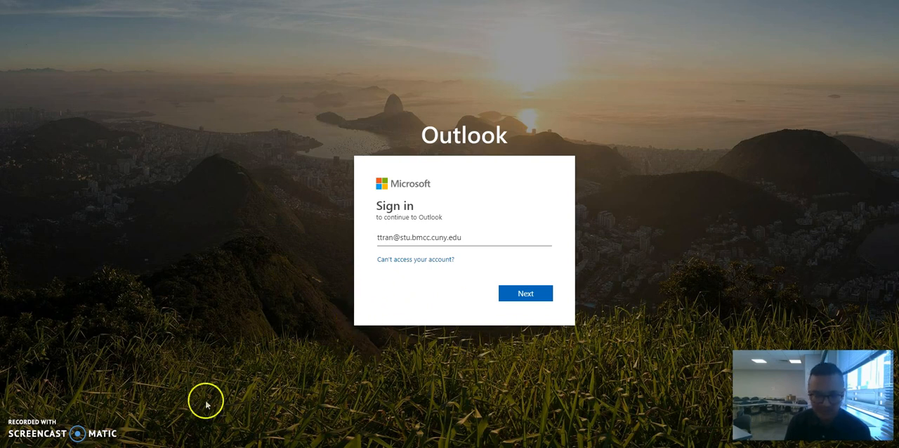